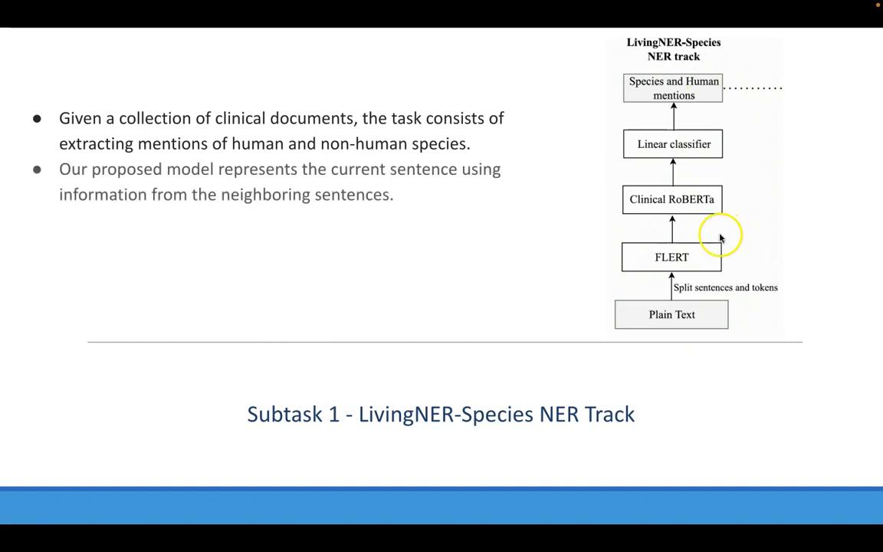
mouse_move(682, 234)
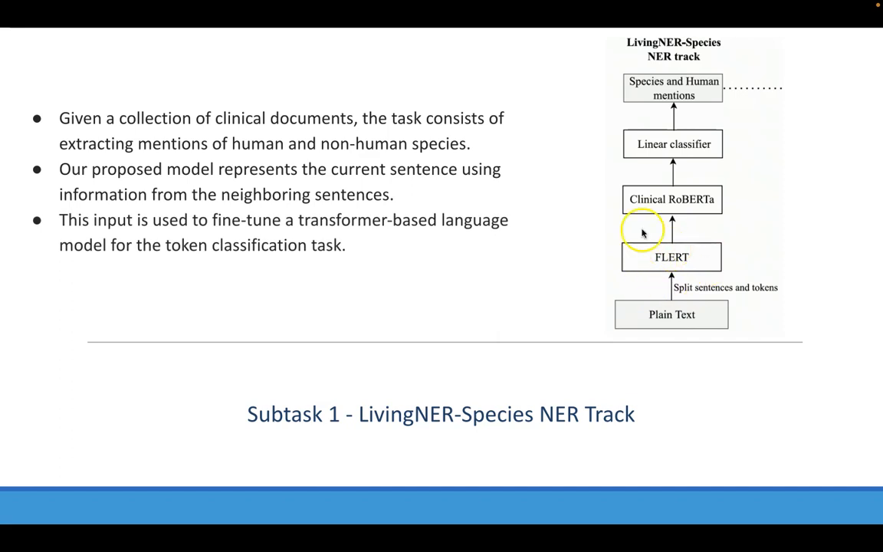
mouse_move(780, 188)
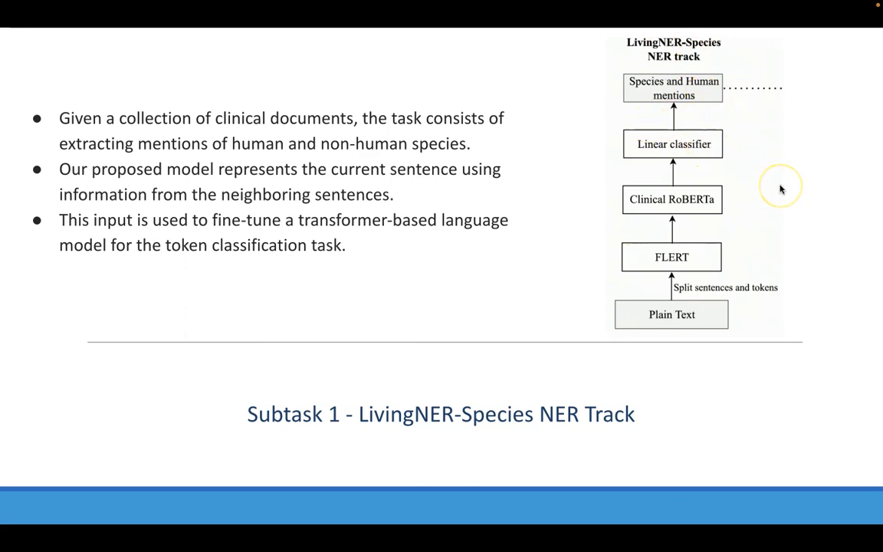
Advance to the Subtask 2 Norm Track slide showing species normalization in clinical documents.
key("Right")
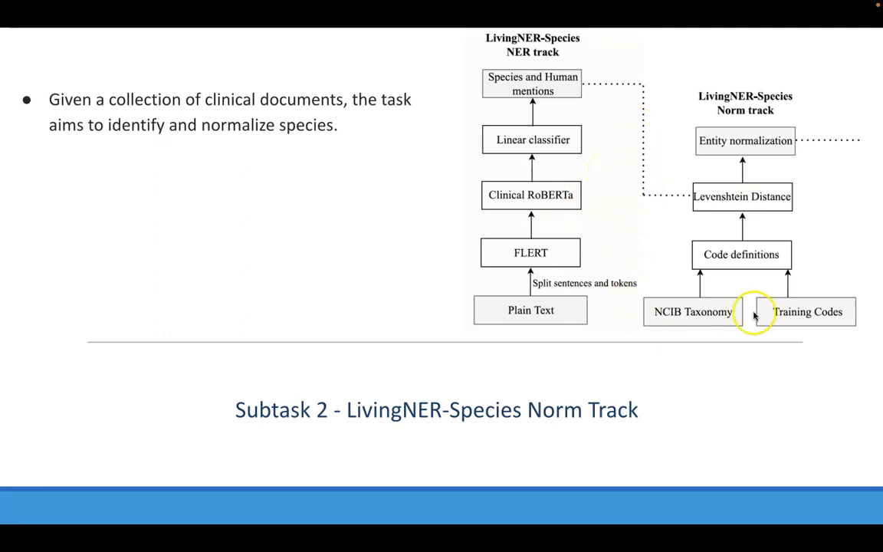
mouse_move(793, 288)
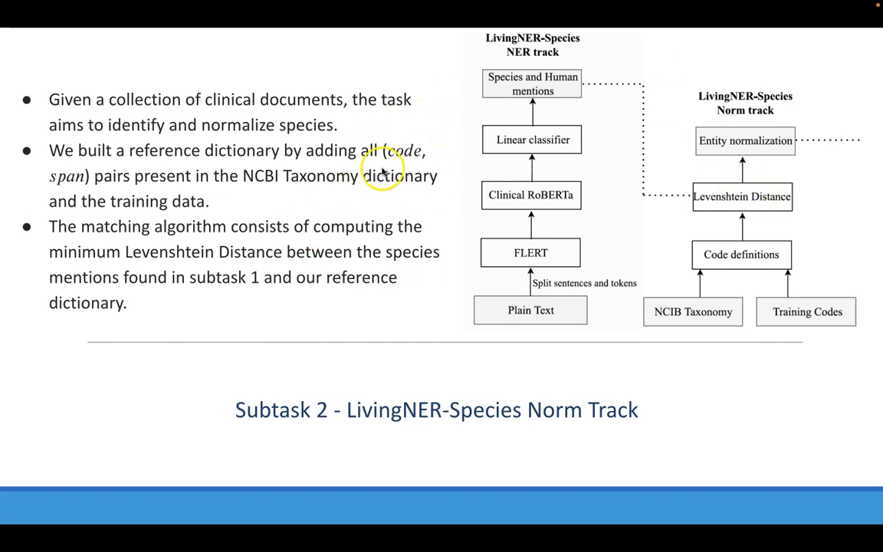
mouse_move(879, 128)
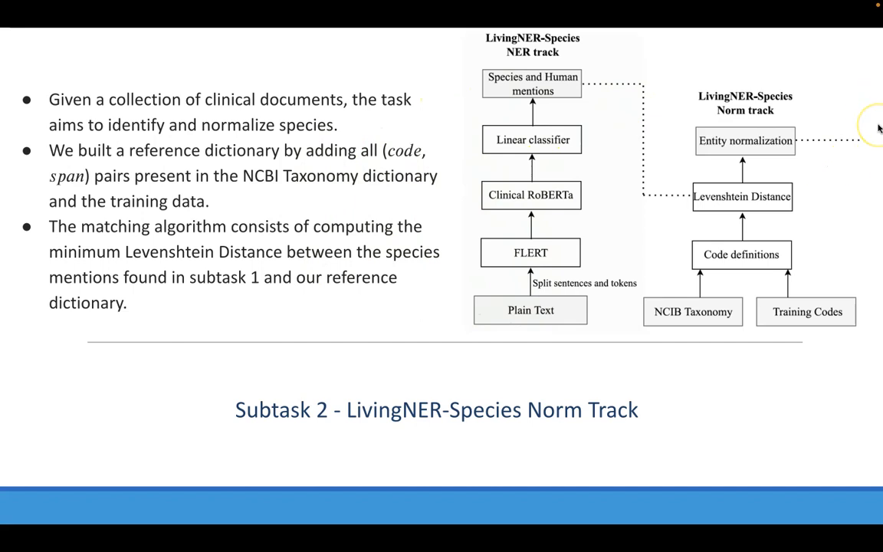
Advance to the Subtask 3 slide on binary clinical classification and per-entity NER models.
key("right")
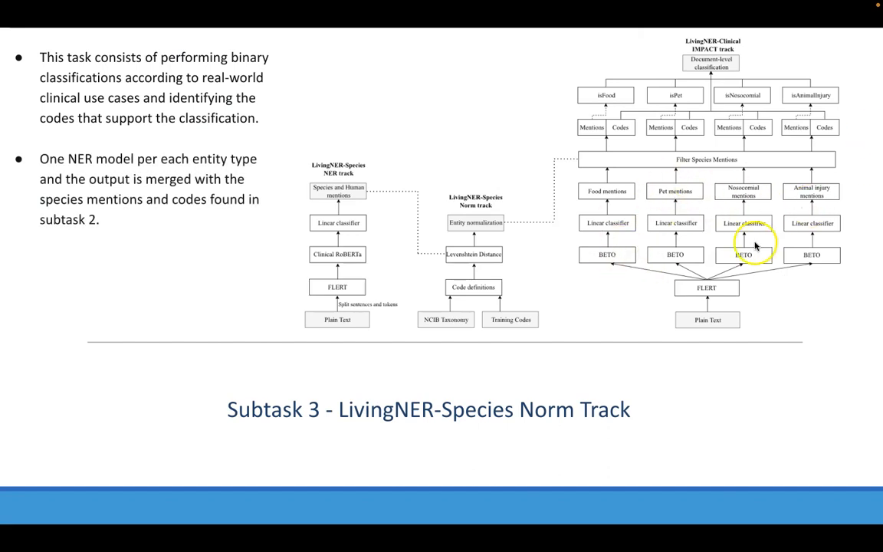
mouse_move(790, 189)
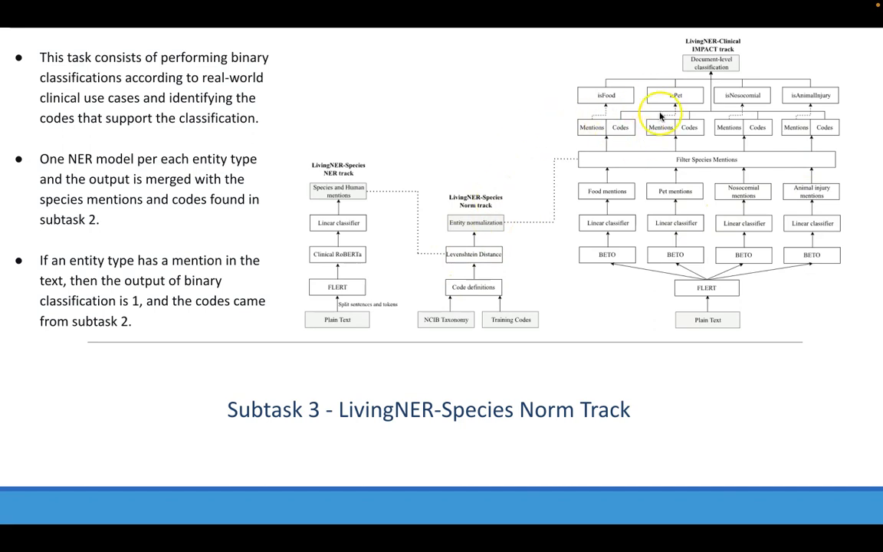
mouse_move(566, 94)
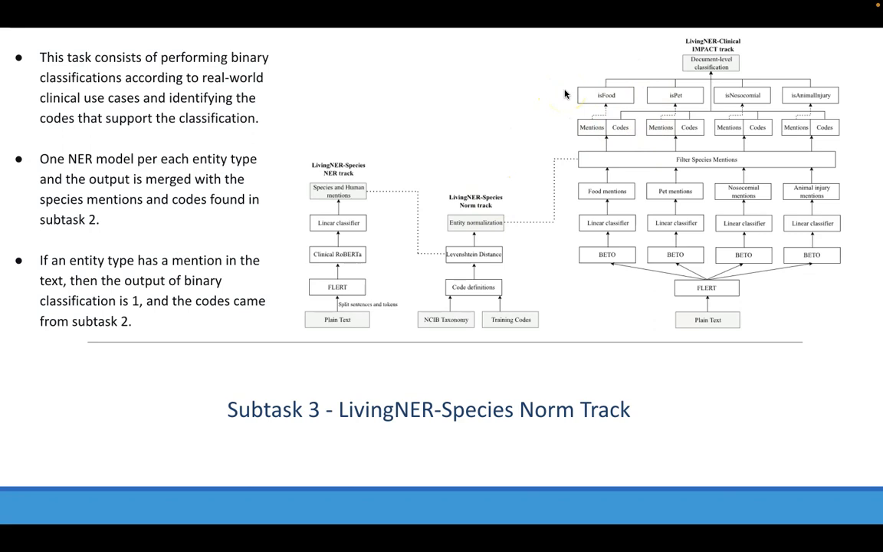
mouse_move(528, 139)
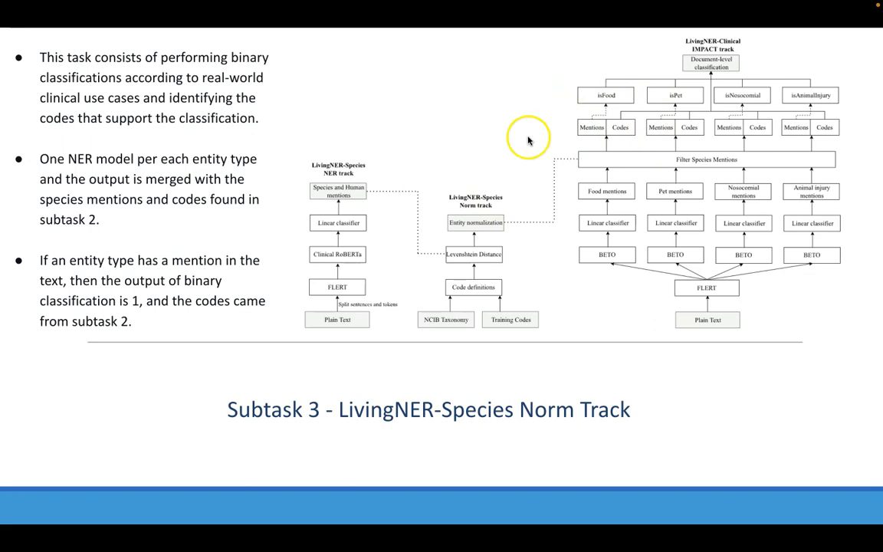
Show the Submitted system slide with Clinical RoBERTa and BETO subtask 3 results tables.
key("right")
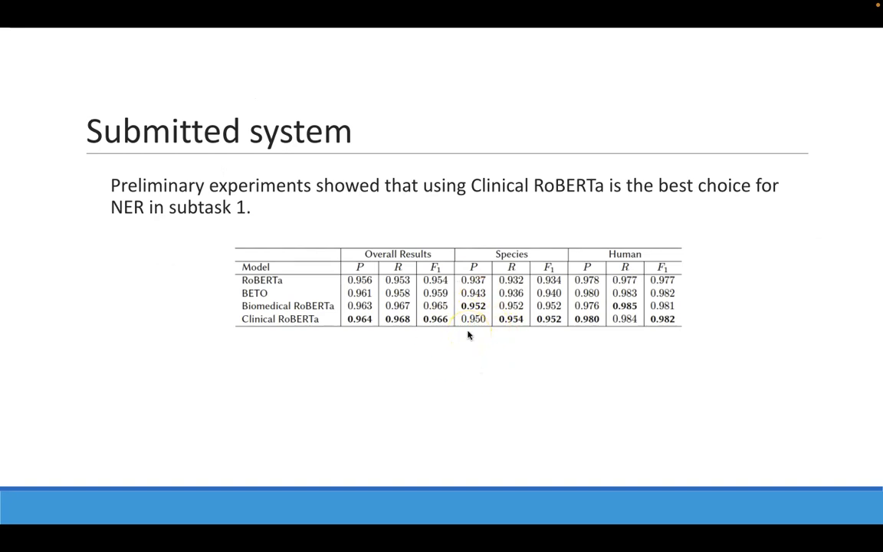
mouse_move(580, 218)
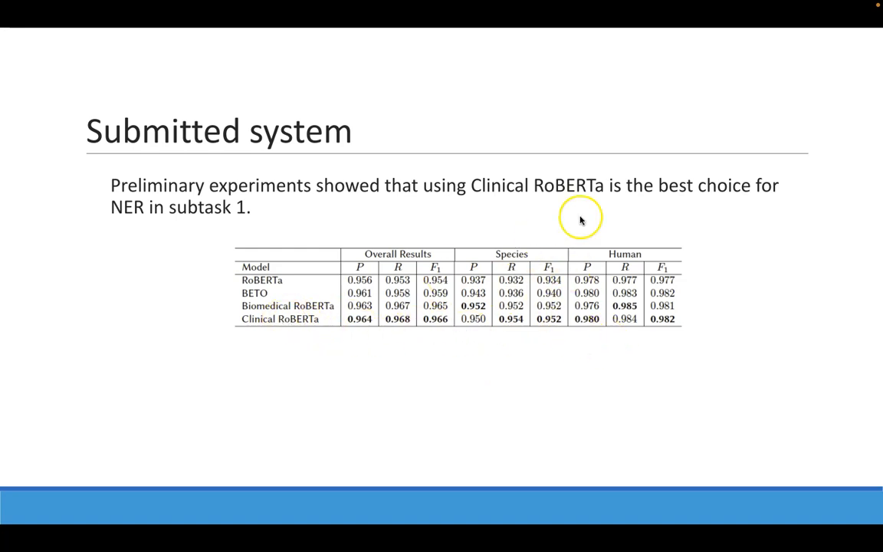
key("right")
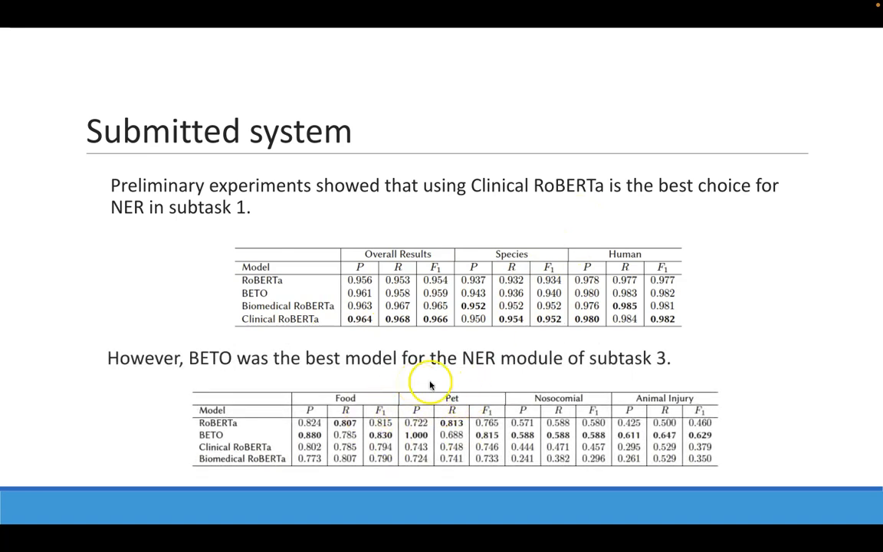
Show the hyperparameter table: 20 epochs, Adam, batch 16, learning rate 5e-6.
key("Right")
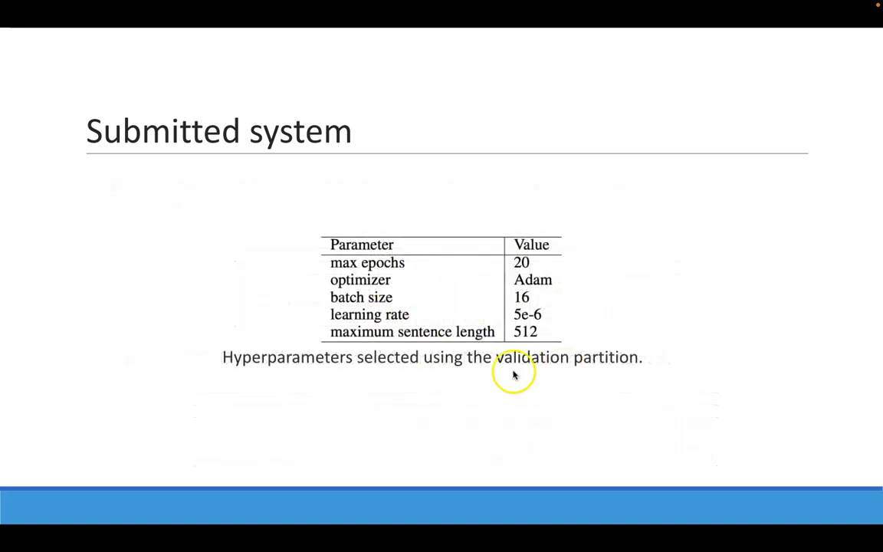
mouse_move(589, 215)
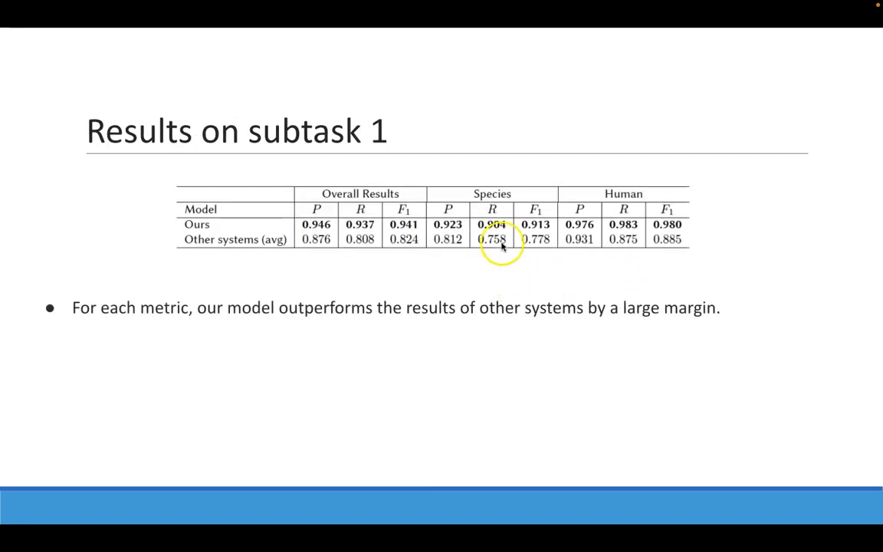
mouse_move(570, 361)
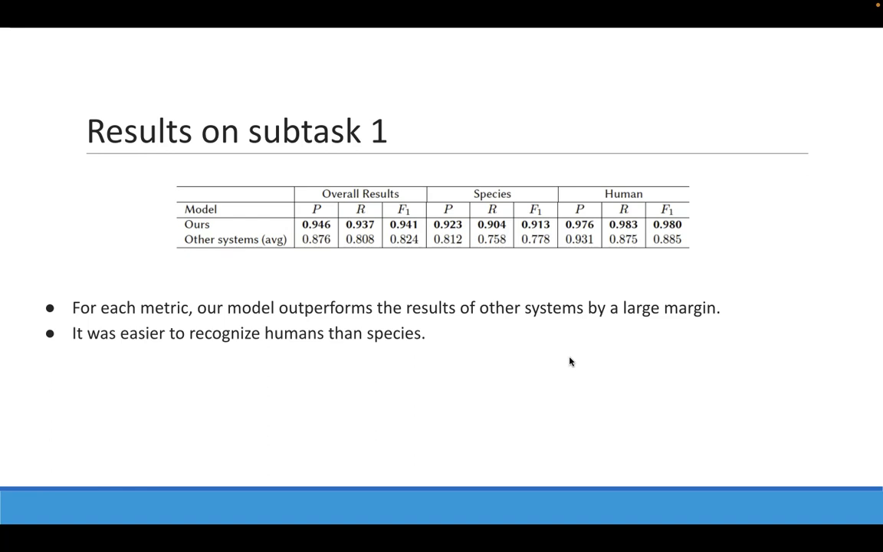
Advance to Results on subtask 2, reporting F1 0.910, 0.083 above average.
key("right")
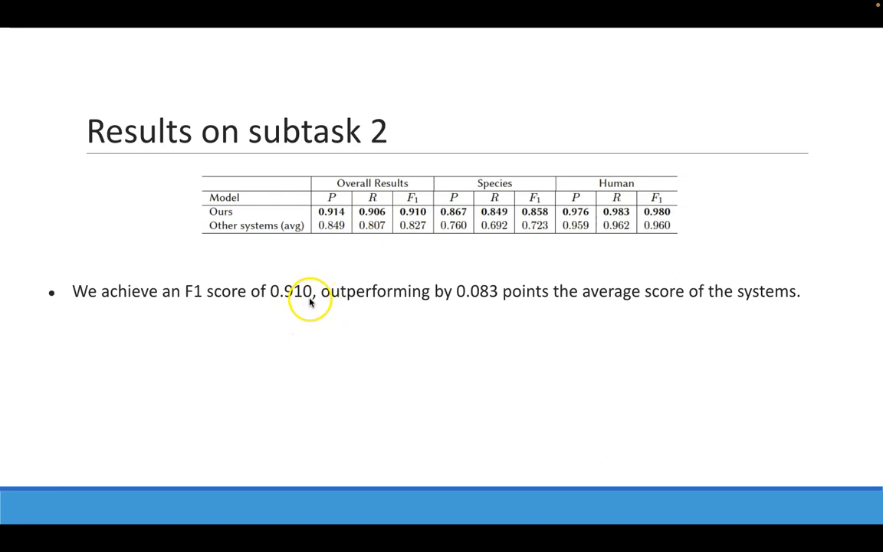
mouse_move(471, 327)
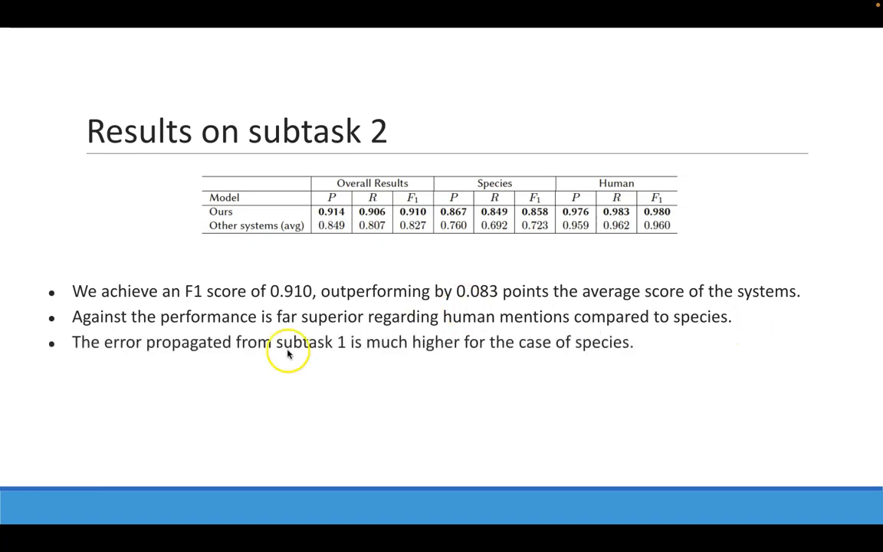
mouse_move(374, 392)
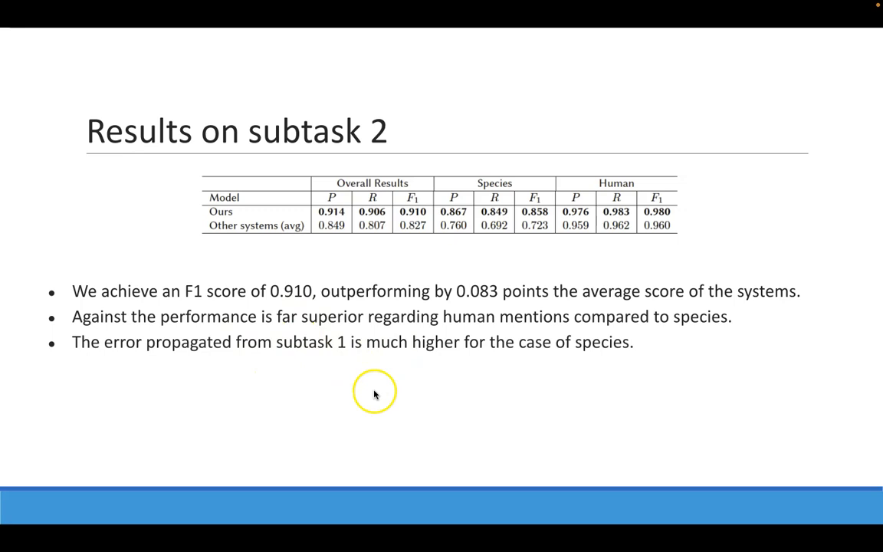
mouse_move(765, 349)
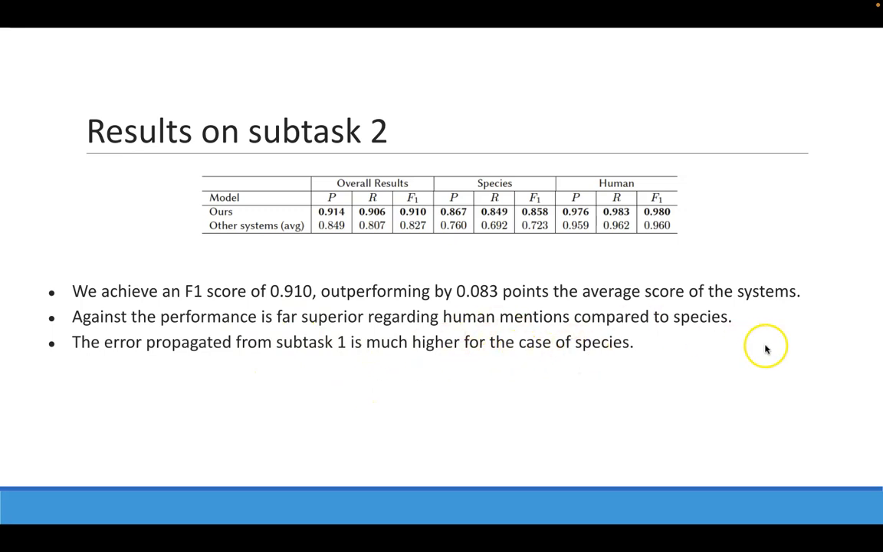
Show Results on subtask 3 with its low-performance and error propagation bullets.
key("Right")
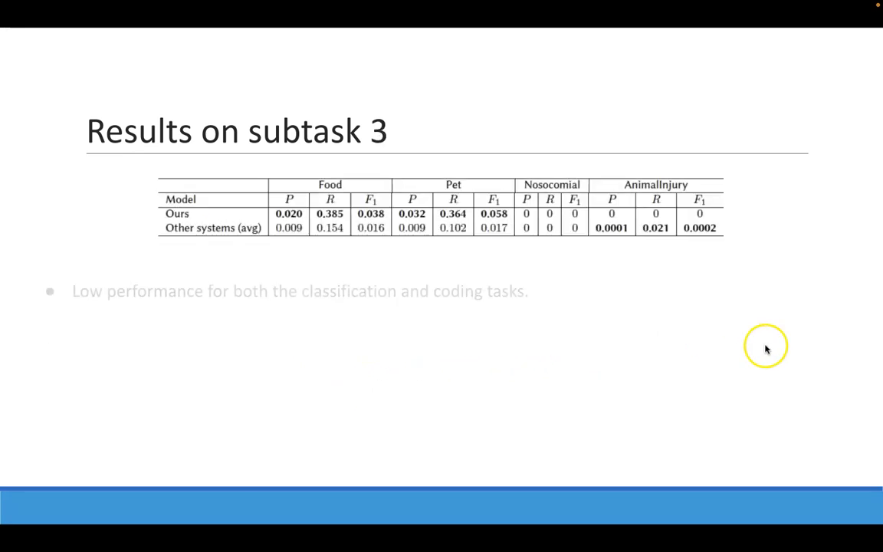
key("Right")
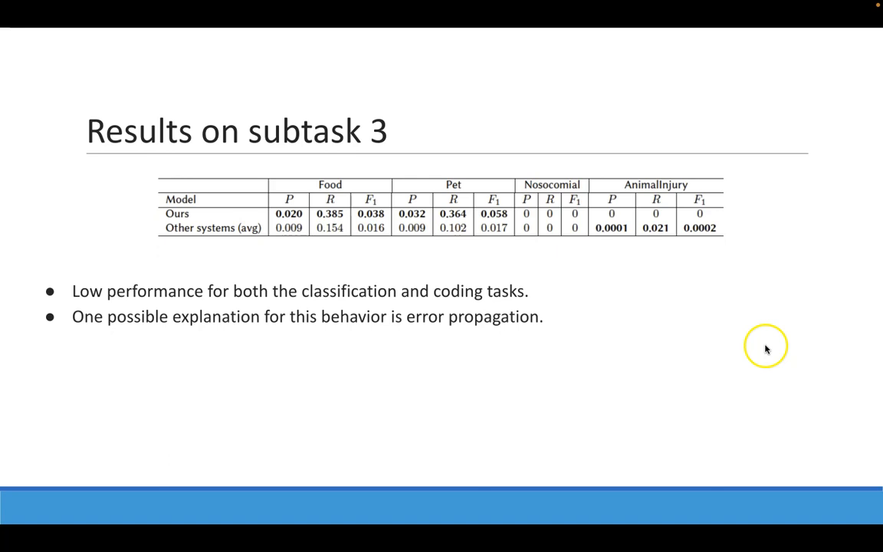
key("right")
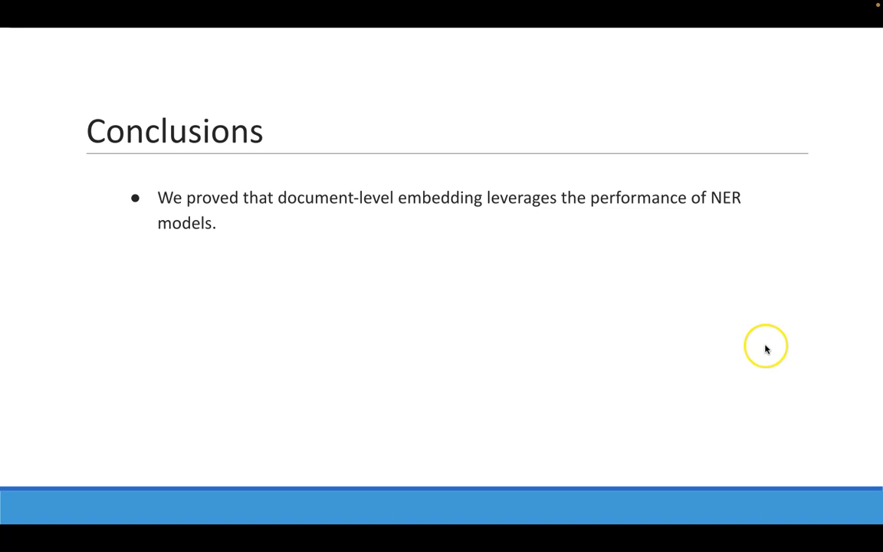
Reveal the remaining Conclusions bullets and reach the 'Thanks for your attention!' slide.
key("Right")
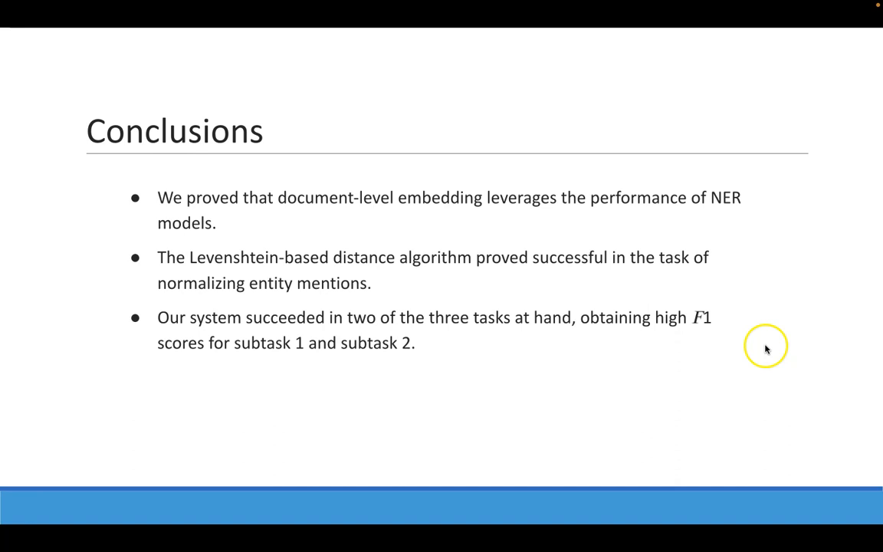
key("Right")
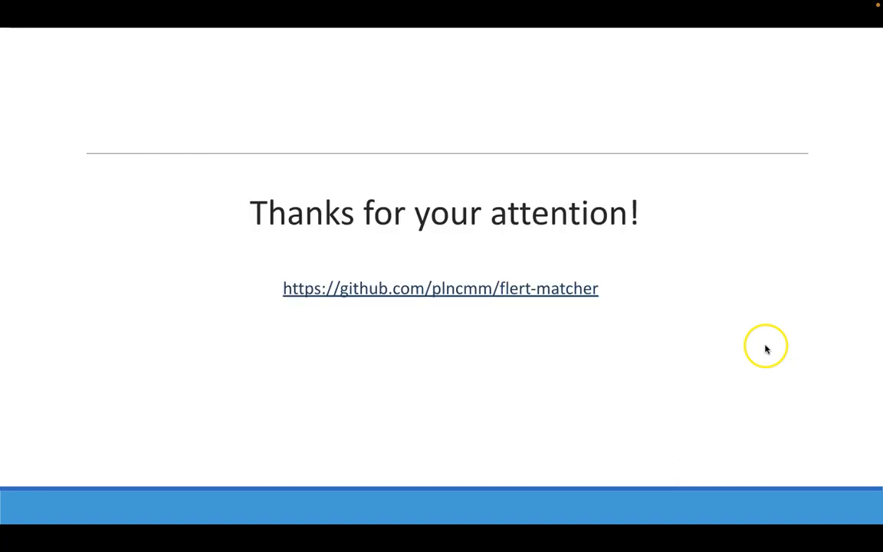